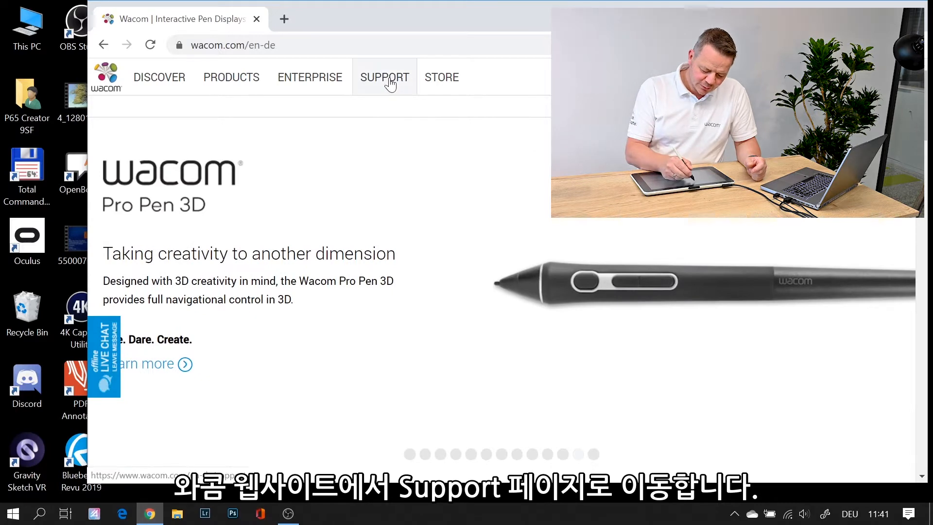
Step: Navigate from the Wacom homepage to the Support drivers, manuals and downloads page
click(385, 77)
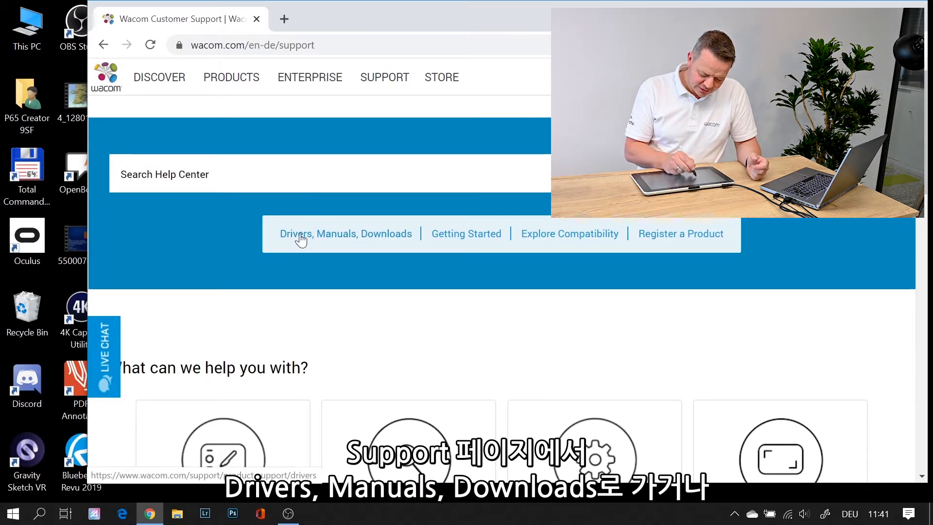
click(345, 233)
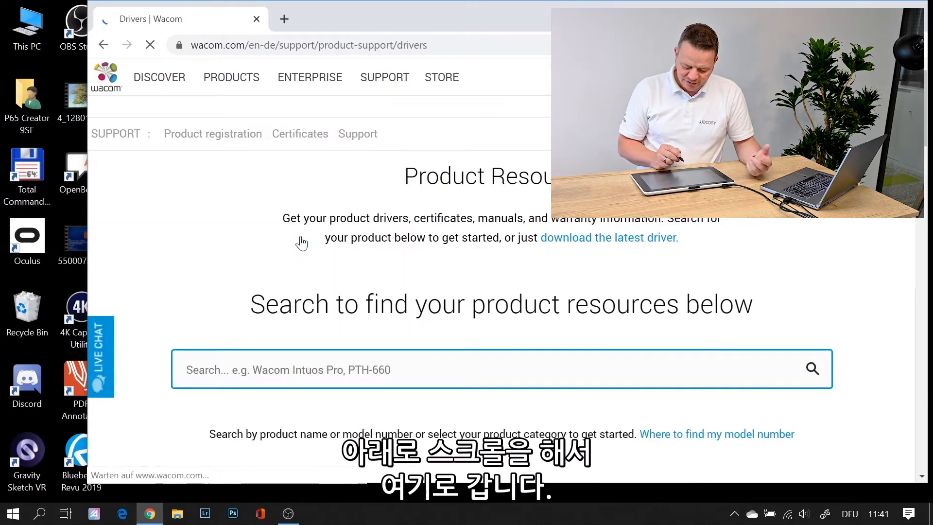
Step: Download the Windows tablet driver 6.3.39-1 from the 'Just looking for drivers?' section
scroll(down, 3)
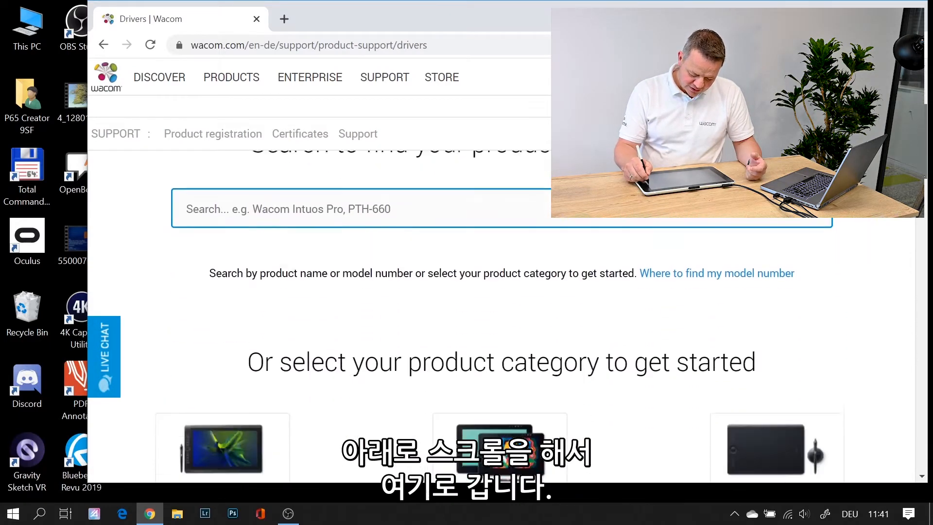
scroll(down, 3)
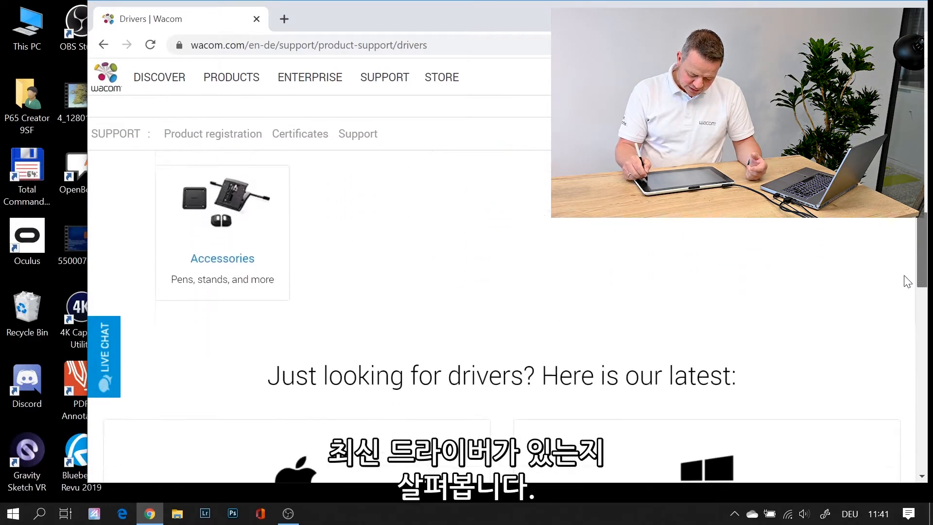
scroll(down, 3)
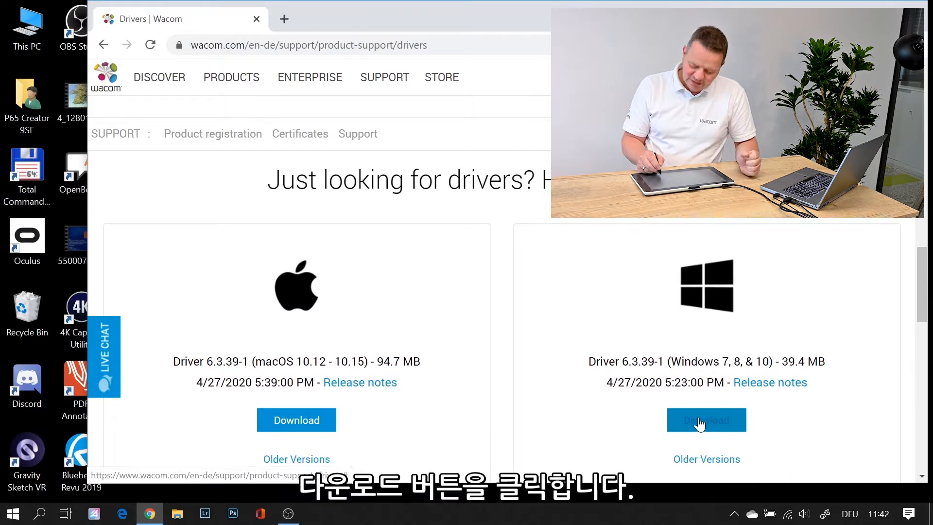
click(706, 420)
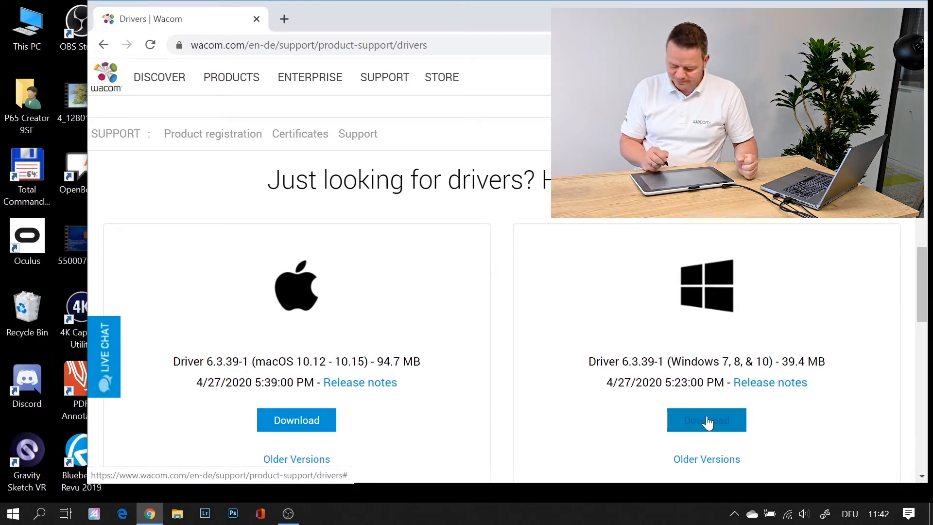
click(706, 420)
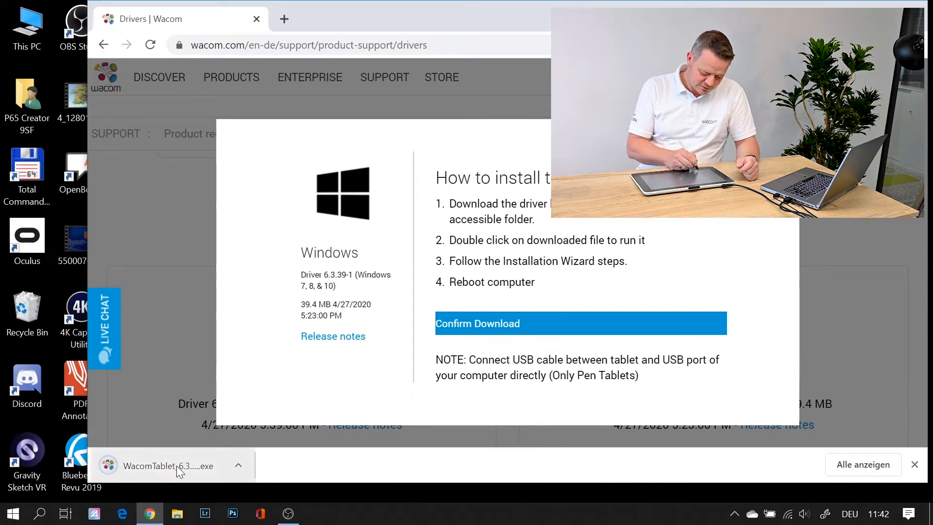
Step: Run the downloaded WacomTablet installer from Chrome so the license agreement appears
click(168, 465)
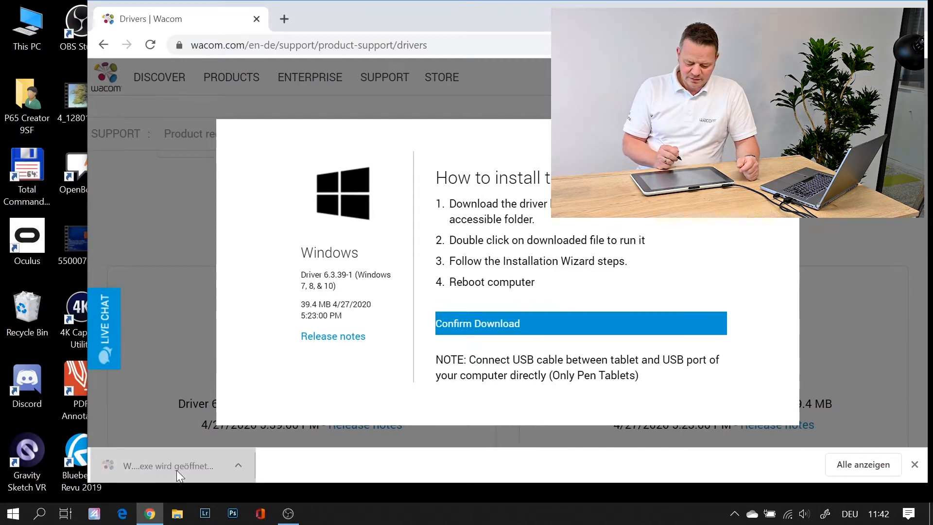
click(166, 465)
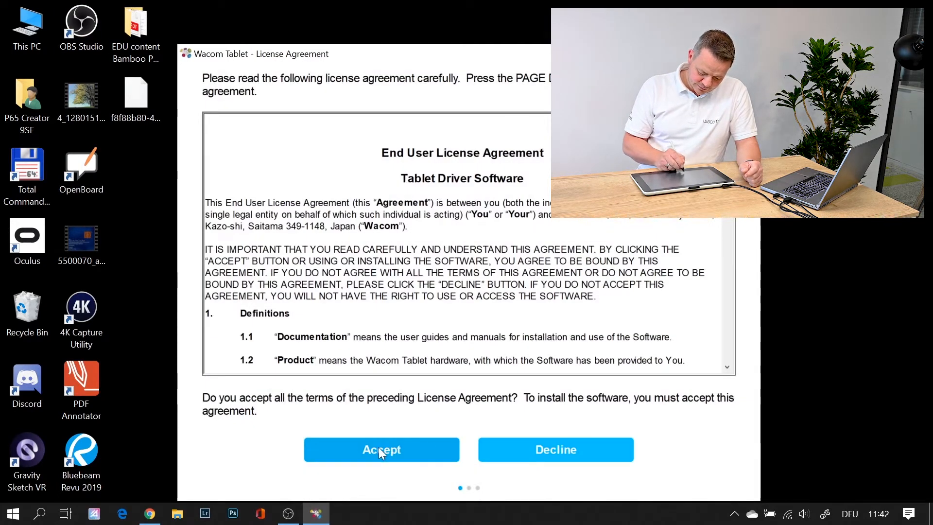
Step: Accept the license, complete the driver installation and restart the computer
click(381, 448)
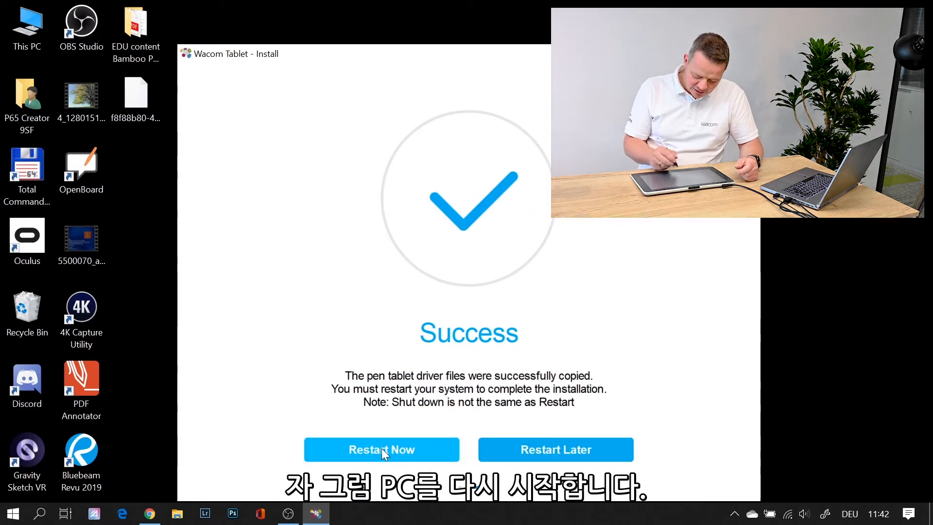
click(381, 449)
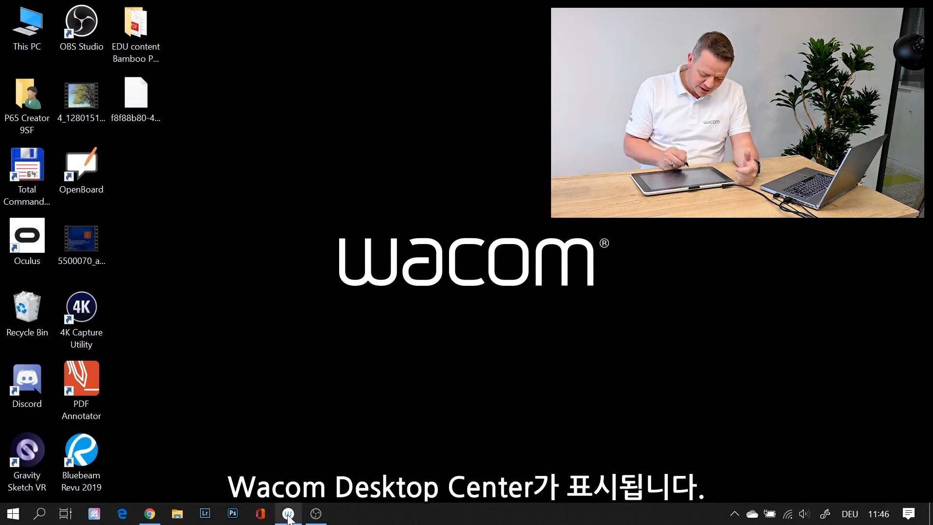
Step: Launch Wacom Desktop Center from the taskbar and reach the Wacom One 13 settings list
click(288, 513)
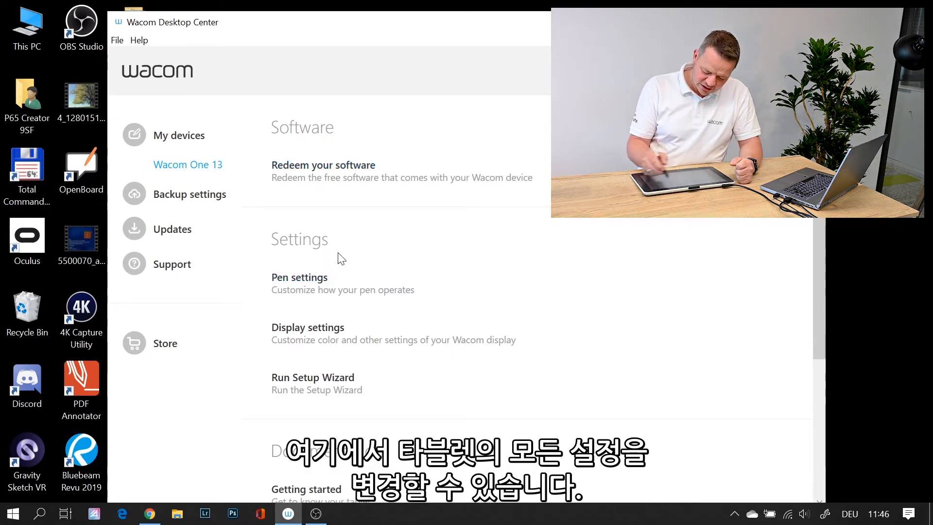
scroll(down, 3)
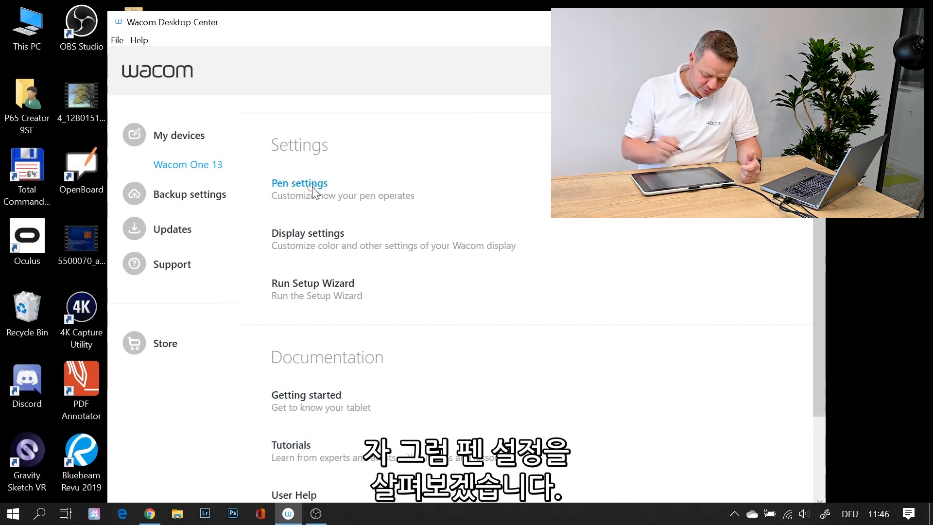
Step: Enter Pen settings to reach the side button's function choices, currently Right Click
click(299, 183)
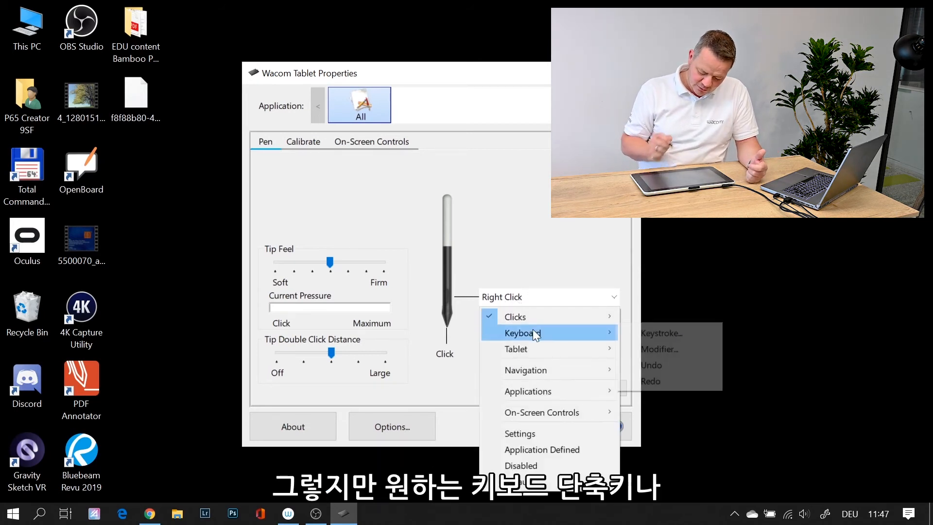
mouse_move(528, 348)
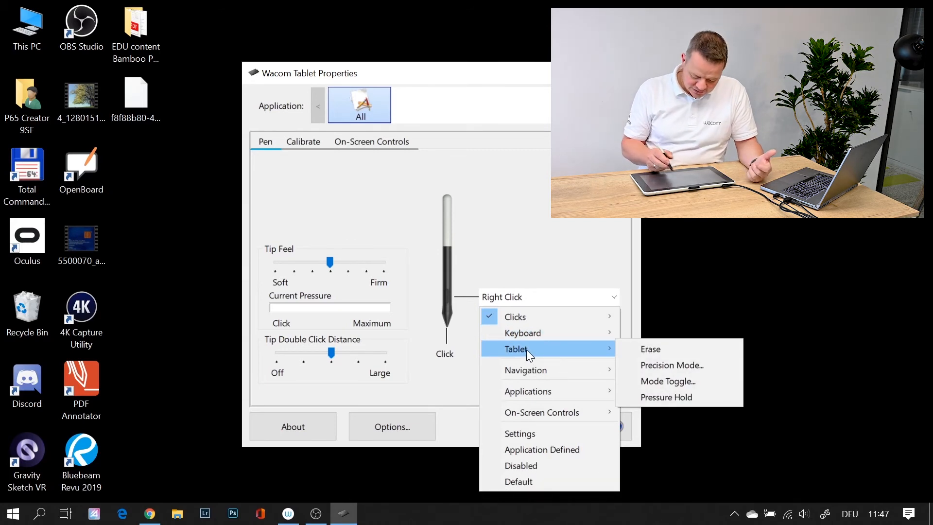
mouse_move(407, 216)
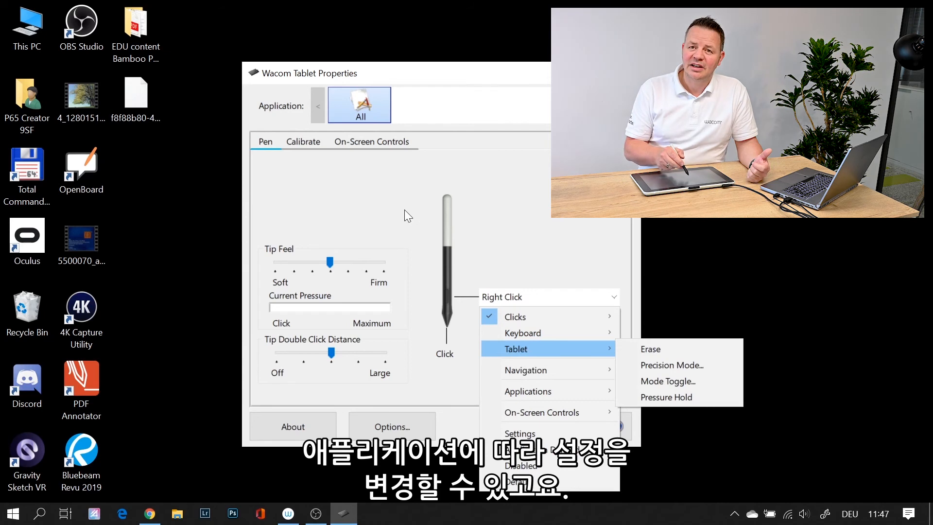